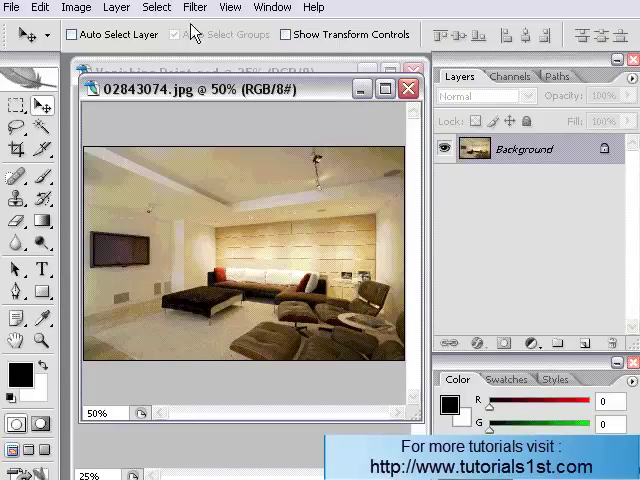
Step: Launch the Vanishing Point filter from the Filter menu on the living-room photo
click(194, 7)
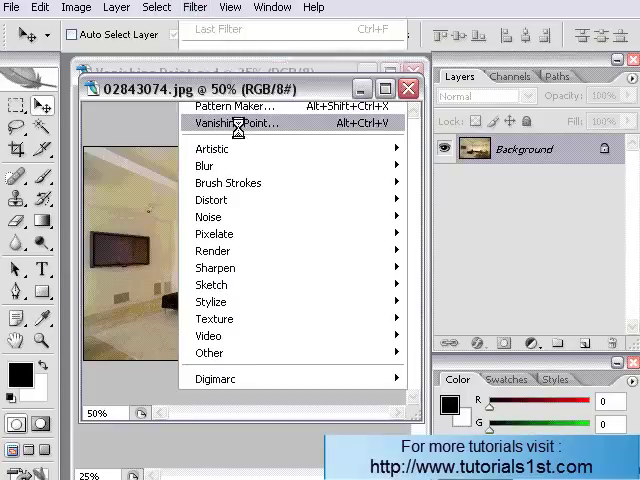
click(234, 122)
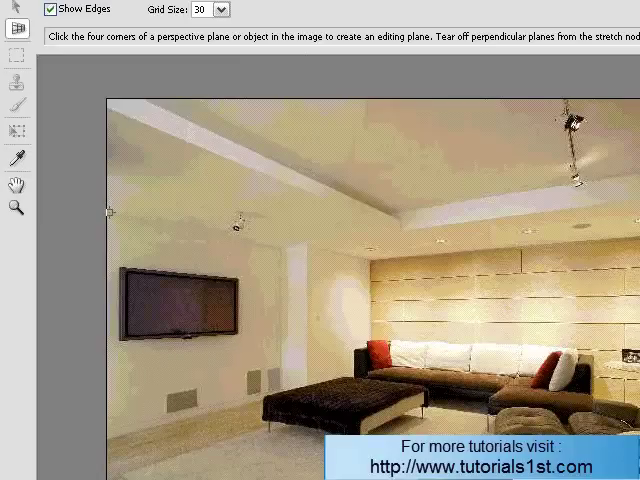
Step: Mark the left wall's corners to build a perspective grid plane around the TV wall
click(249, 252)
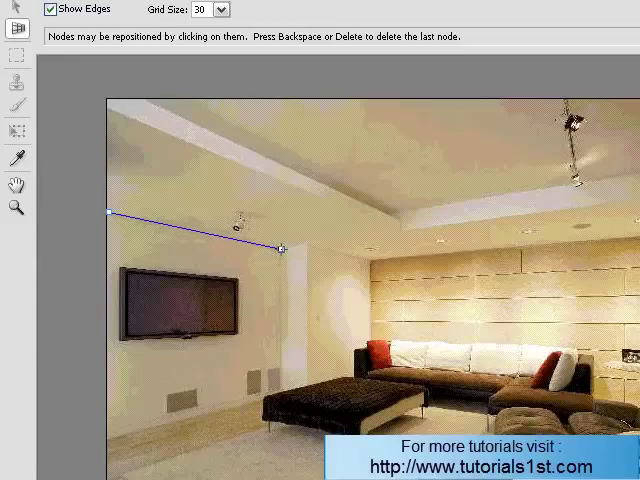
click(280, 370)
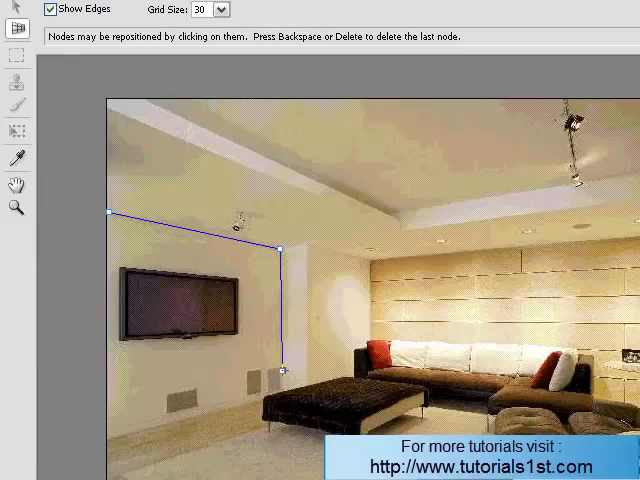
click(112, 440)
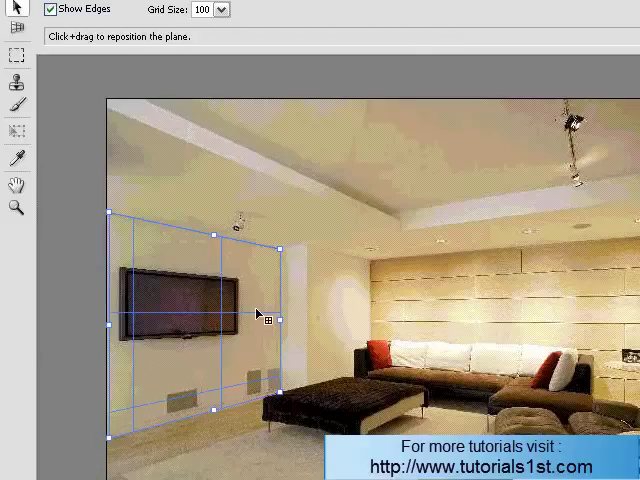
mouse_move(211, 265)
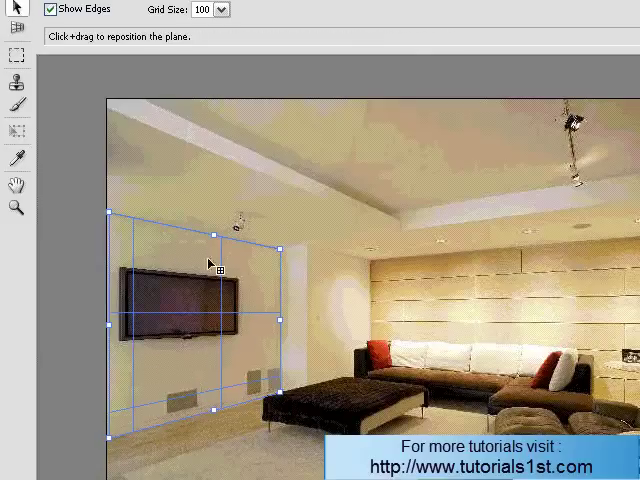
mouse_move(250, 305)
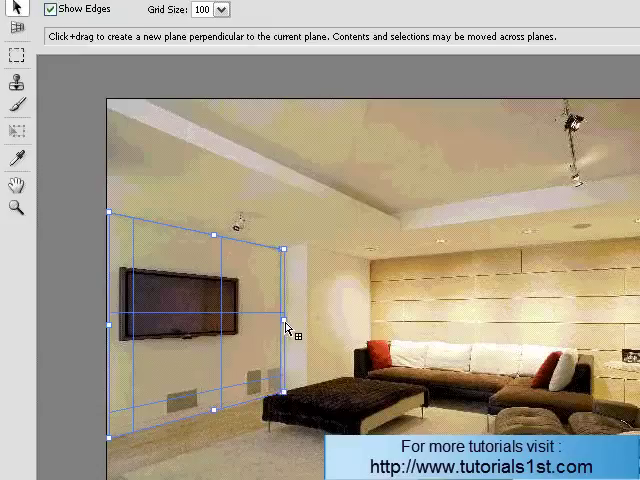
Step: Tear off perpendicular planes along the short pillar wall and across the back wall behind the sofa
drag(288, 247, 307, 247)
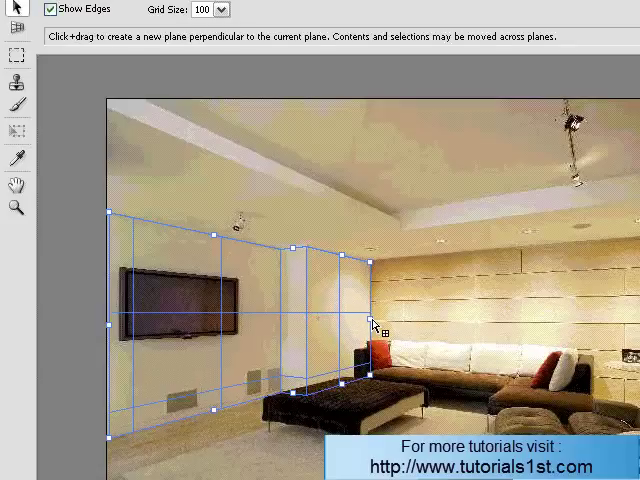
drag(375, 320, 620, 335)
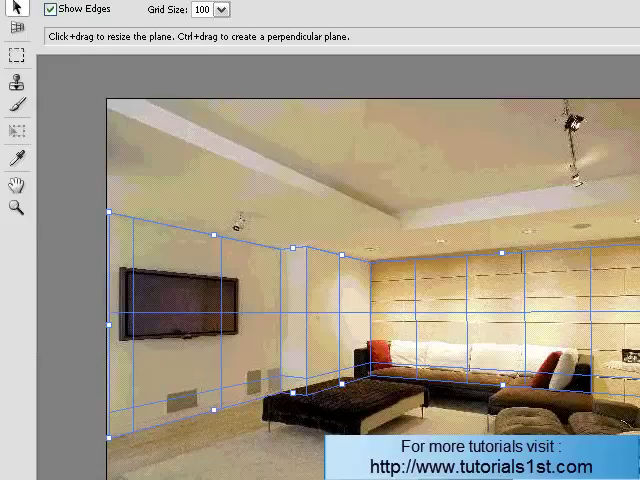
mouse_move(502, 255)
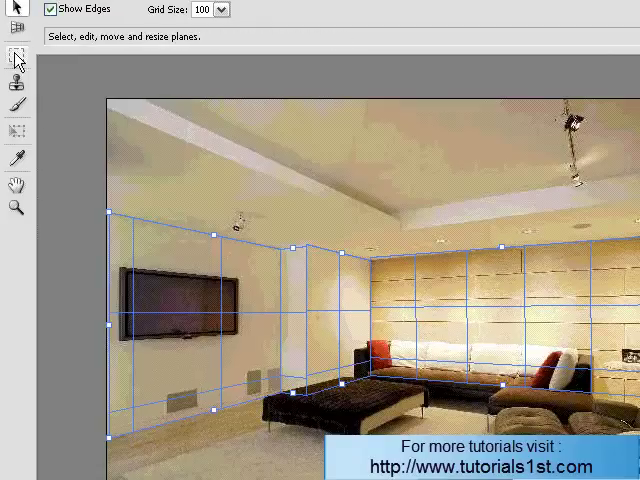
Step: Switch to the Vanishing Point Marquee tool to select areas within the planes
click(16, 54)
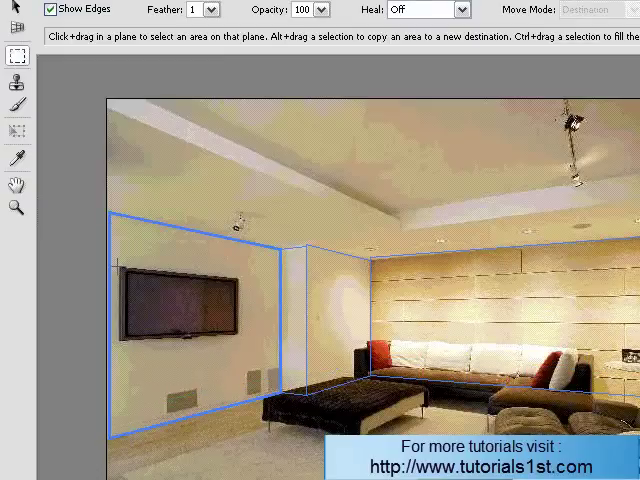
mouse_move(215, 300)
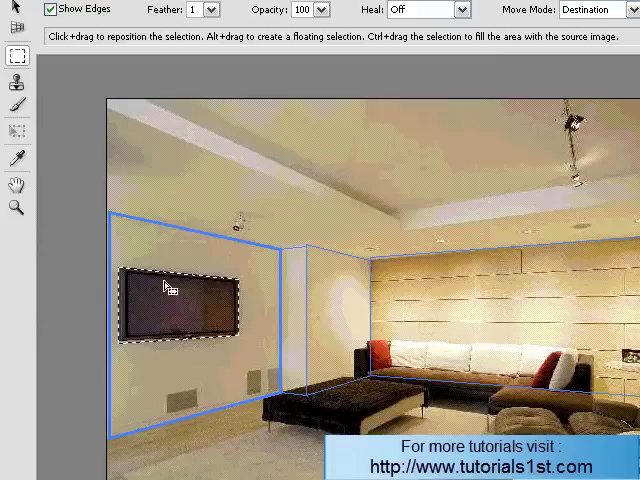
mouse_move(131, 231)
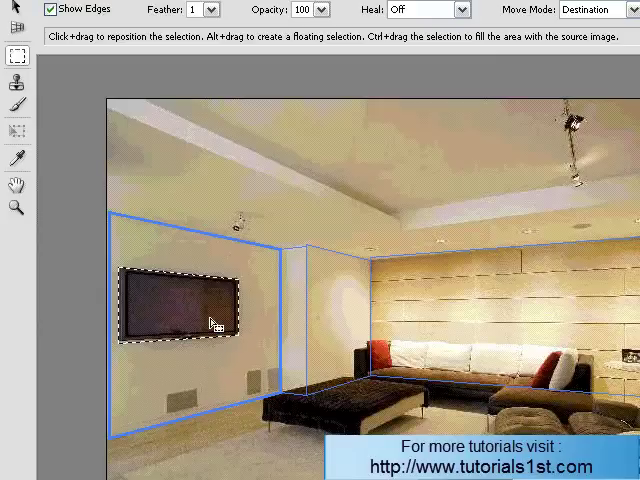
mouse_move(130, 280)
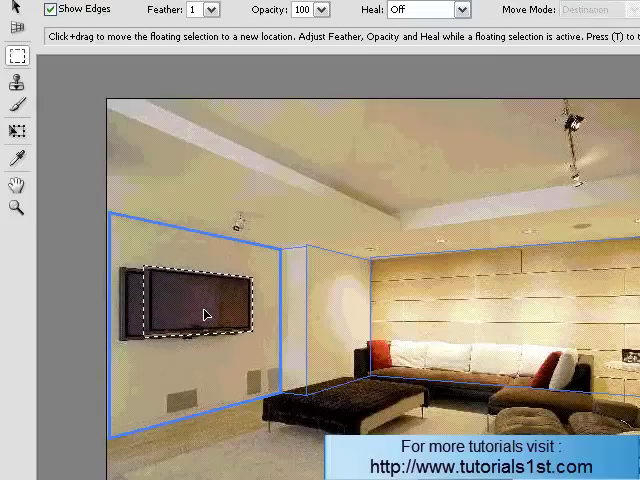
Step: Drag the TV copy past the pillar and angled wall, settling it above the sofa's middle
drag(195, 310, 255, 320)
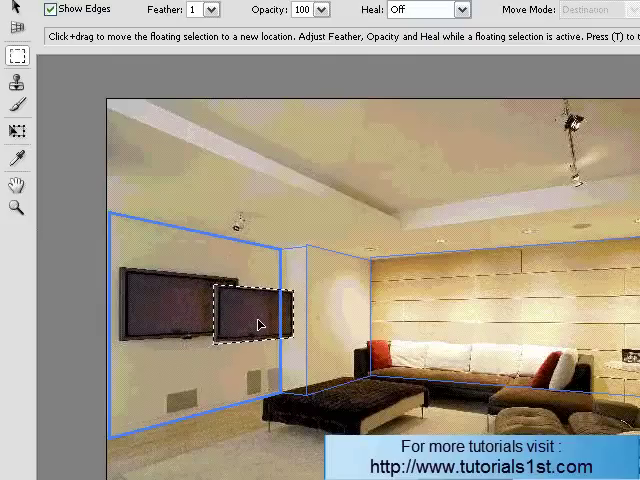
drag(258, 322, 291, 324)
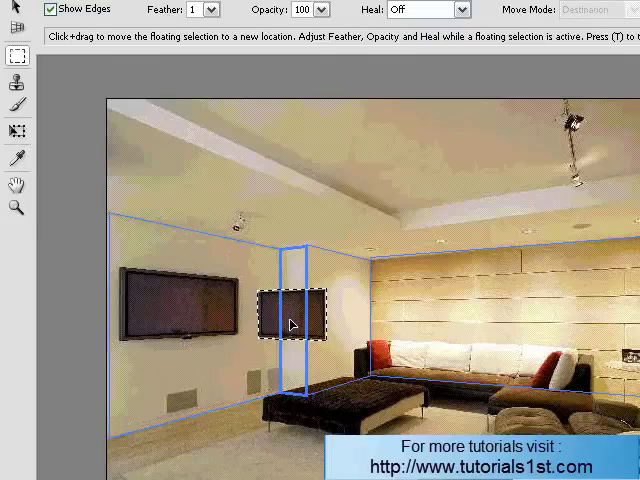
drag(292, 323, 306, 313)
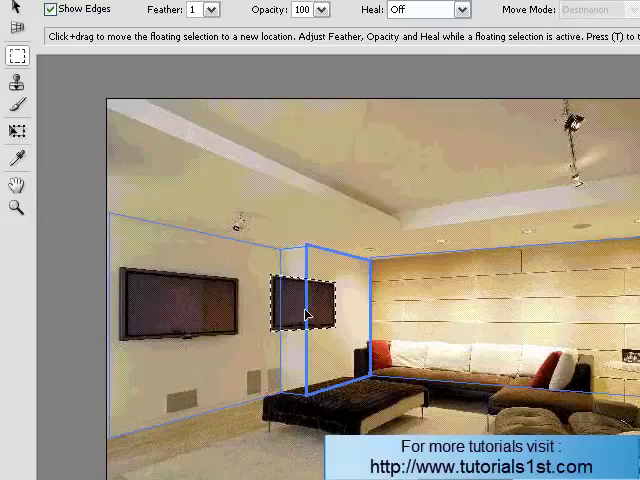
drag(305, 305, 345, 317)
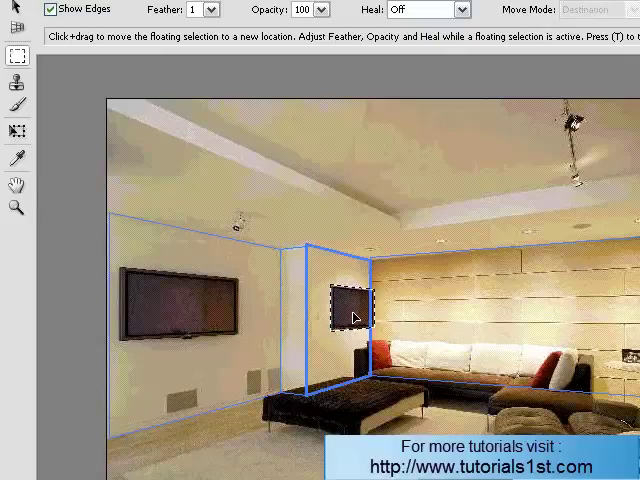
drag(353, 315, 518, 320)
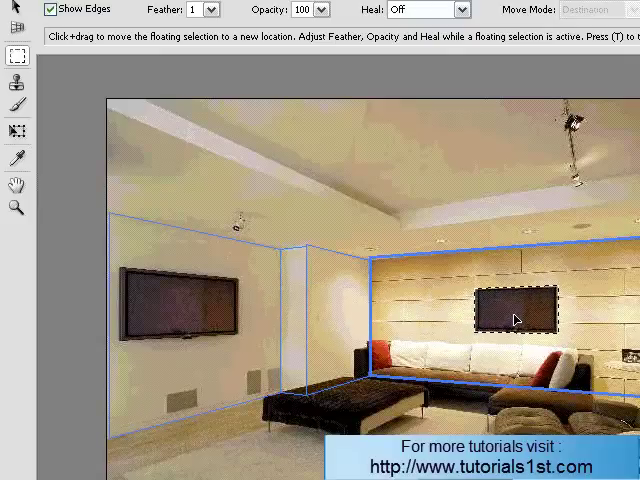
drag(515, 315, 430, 315)
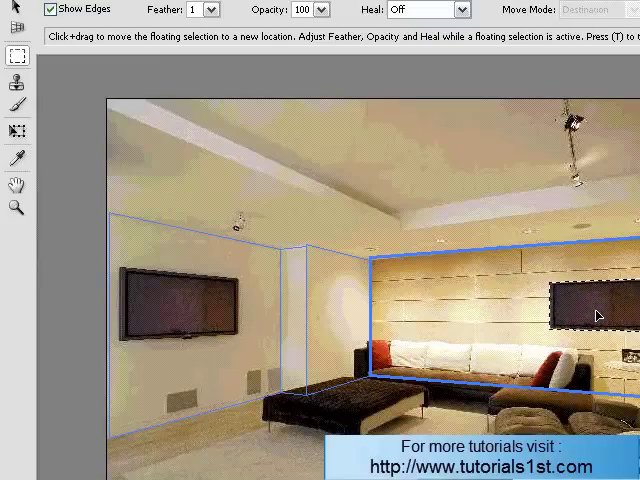
drag(600, 315, 530, 315)
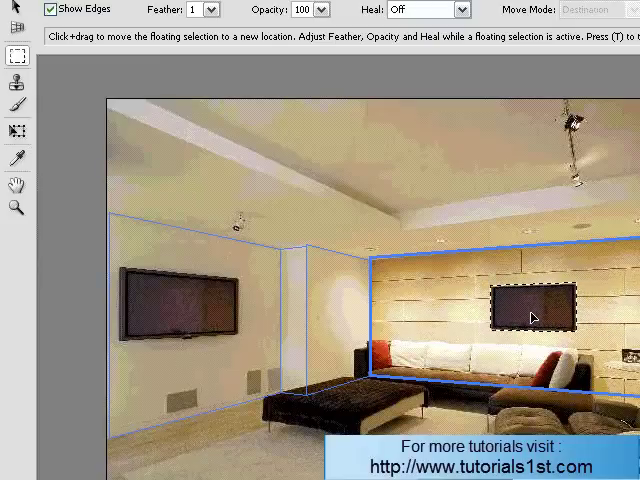